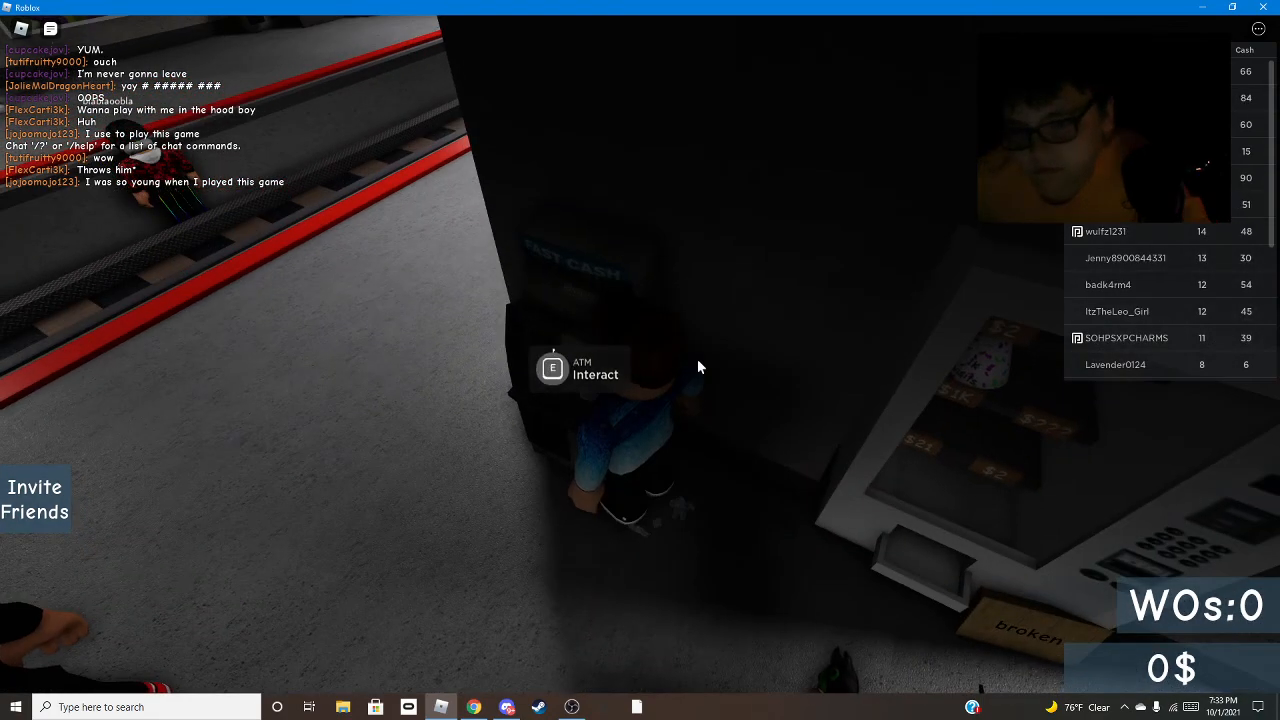
Use the Fast Cash ATM, producing a $12 pickup
key("e")
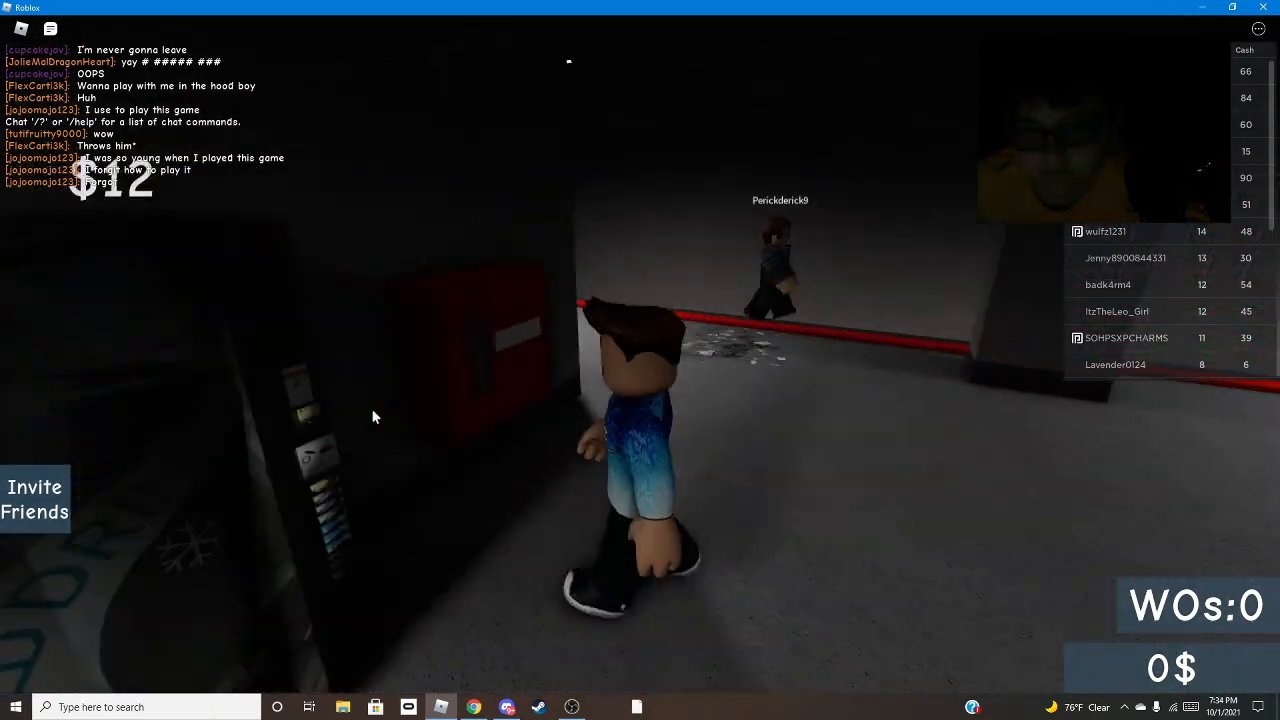
mouse_move(535, 402)
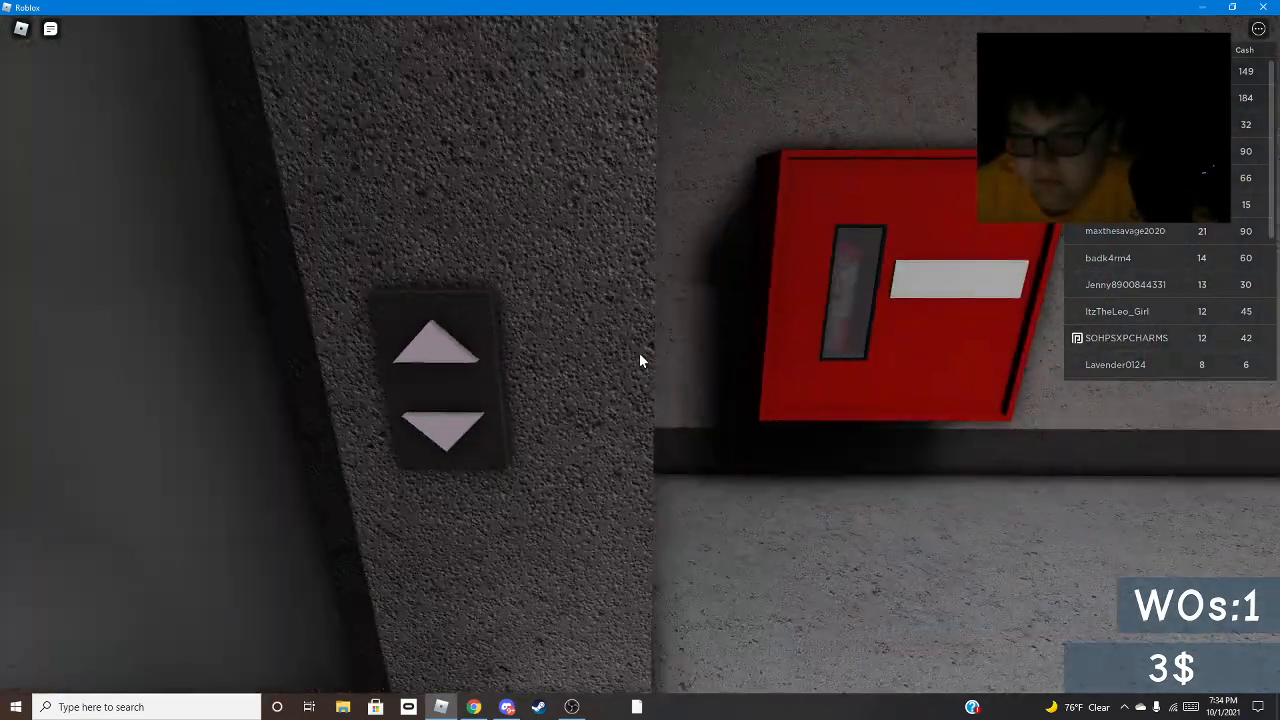
Call the lift to this floor and close its floor menu
left_click(433, 377)
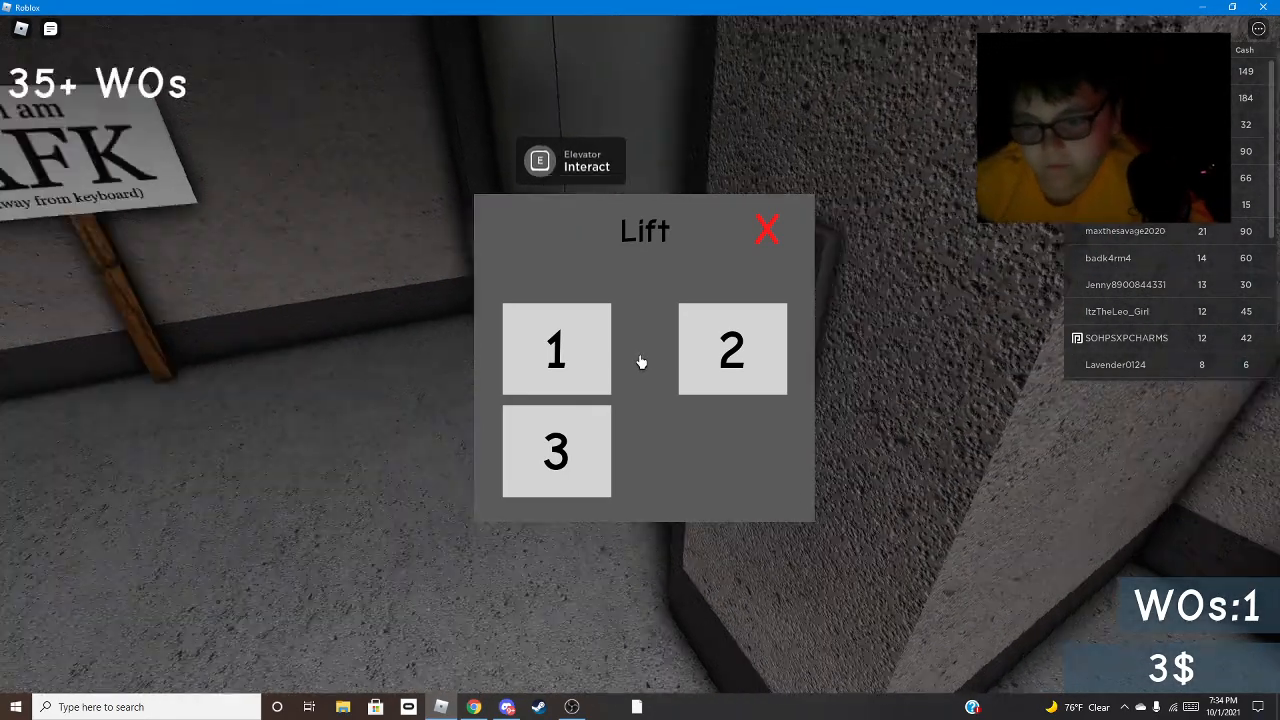
key("Escape")
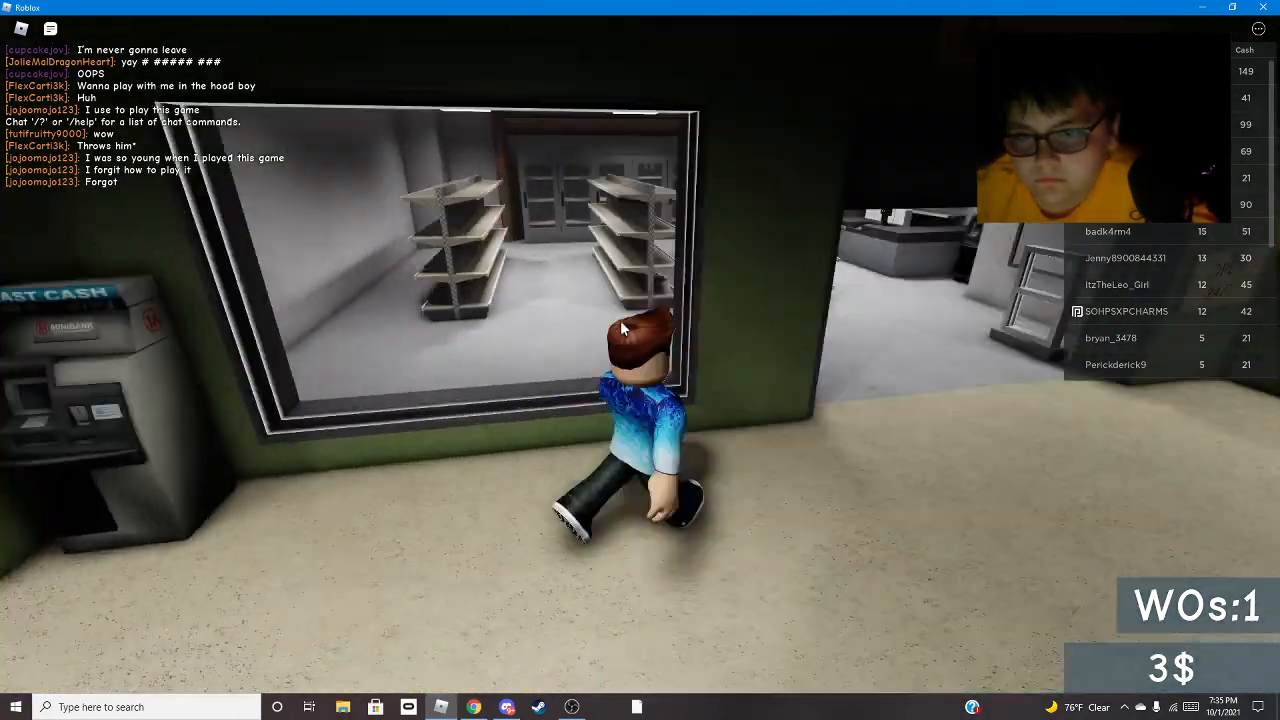
Walk along the shop front to the next red wall-mounted box
key("w")
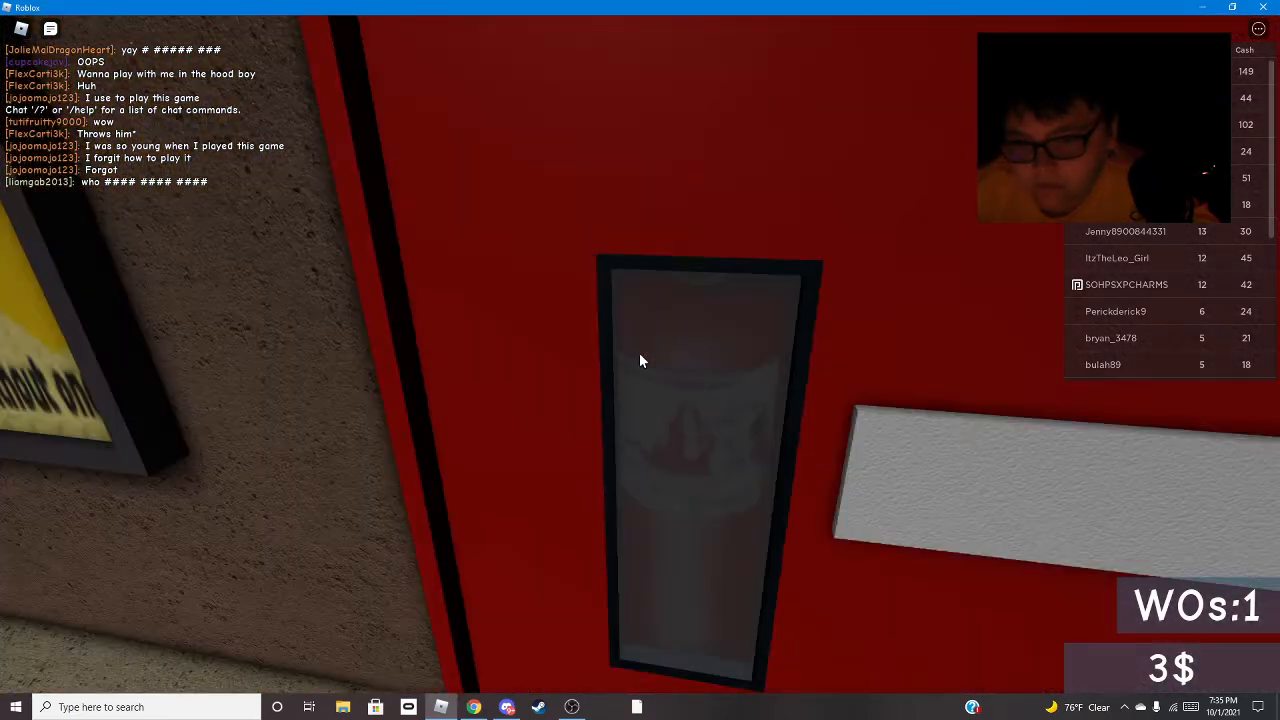
mouse_move(640, 360)
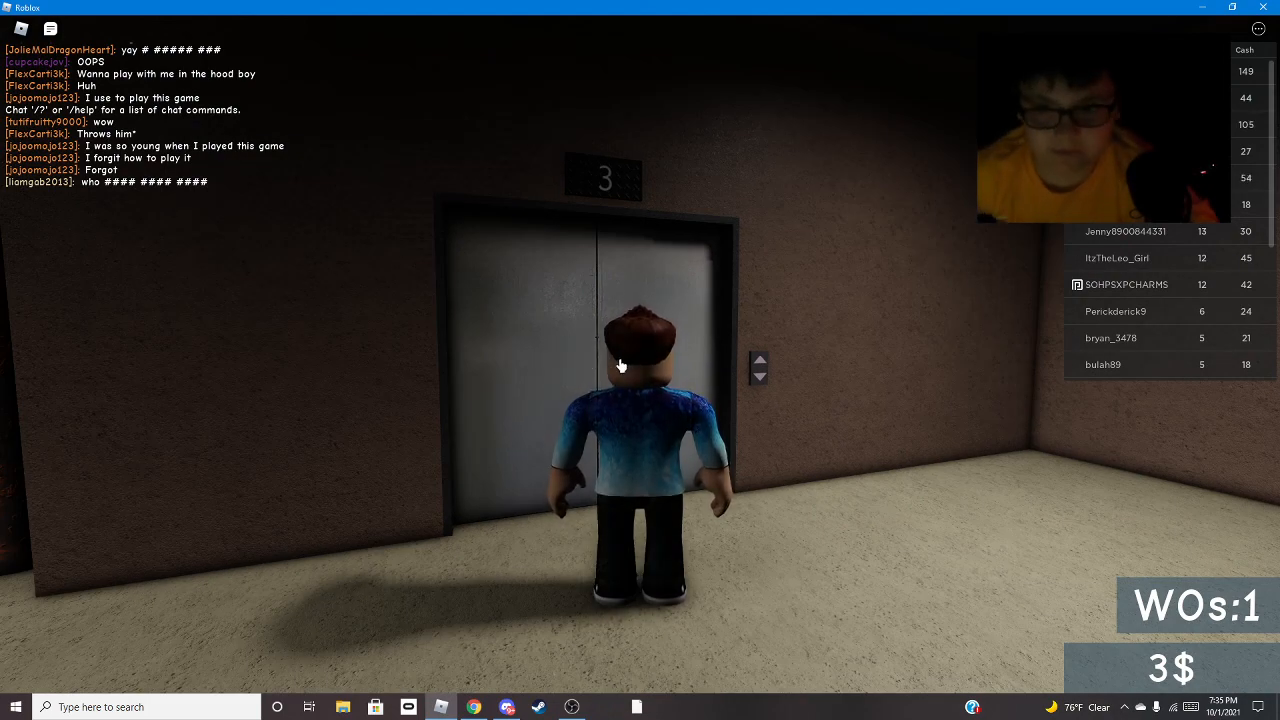
Bring up the floor 3 lift choices and send the lift down to floor 1
left_click(759, 372)
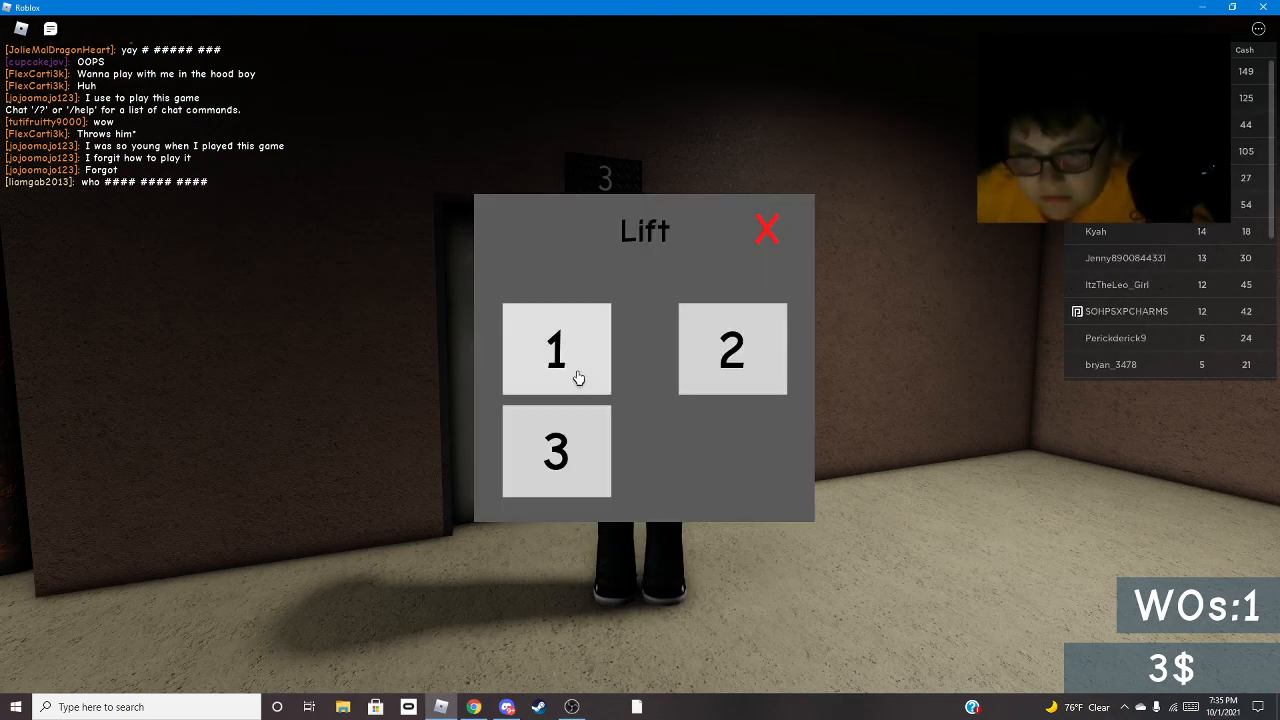
left_click(556, 349)
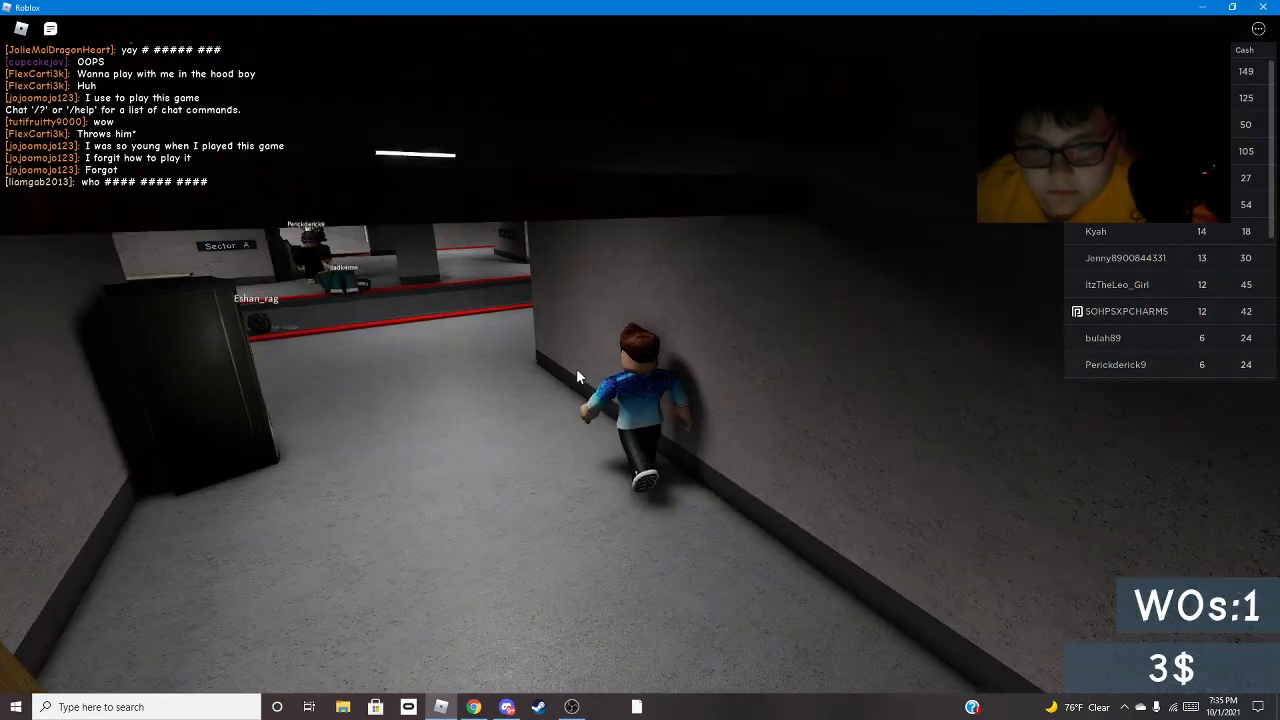